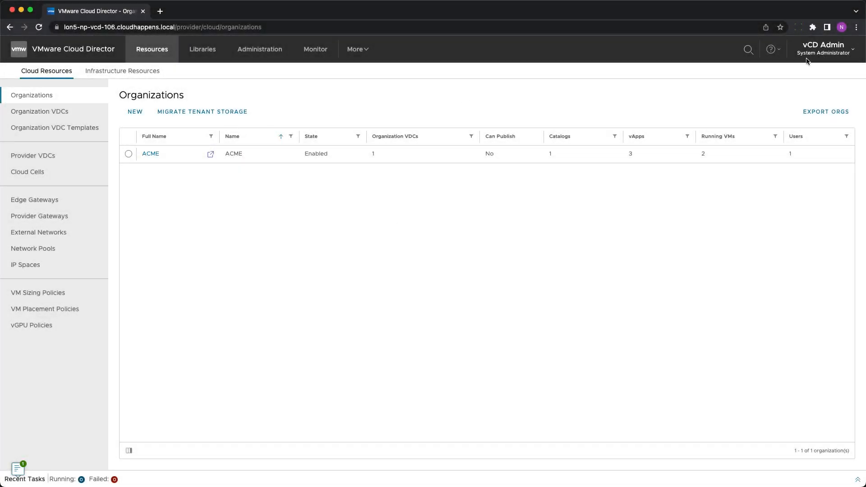
# Show the NSX-ALB Controllers list under Infrastructure Resources
pyautogui.click(123, 71)
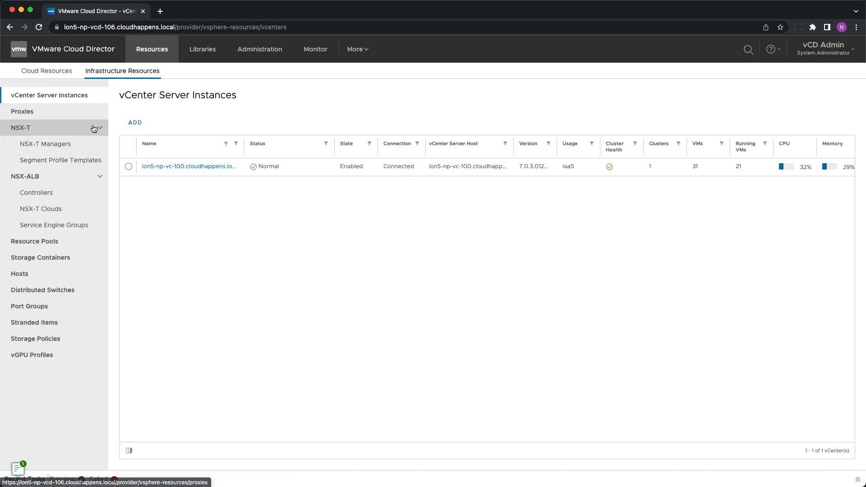
pyautogui.click(37, 192)
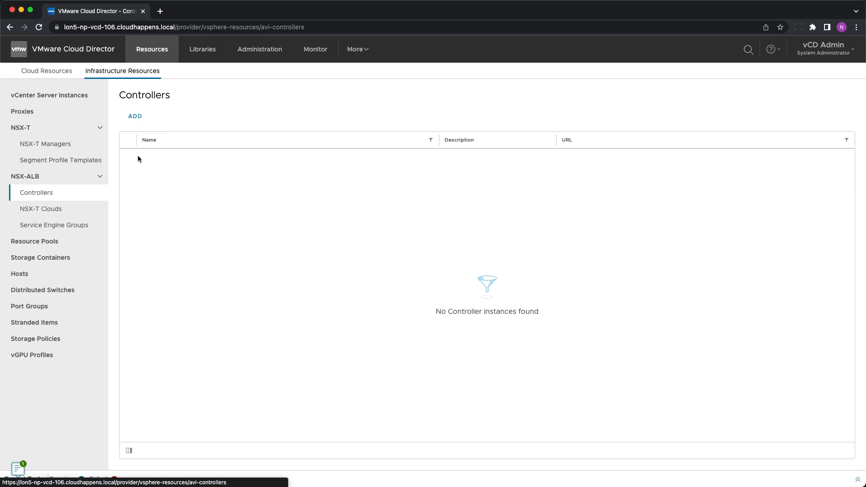
pyautogui.click(135, 116)
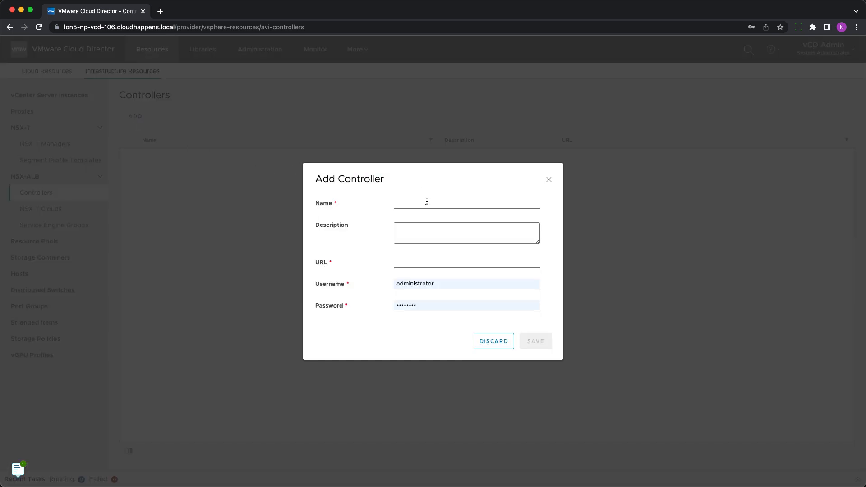
pyautogui.write('lon5-np-lbaas-141')
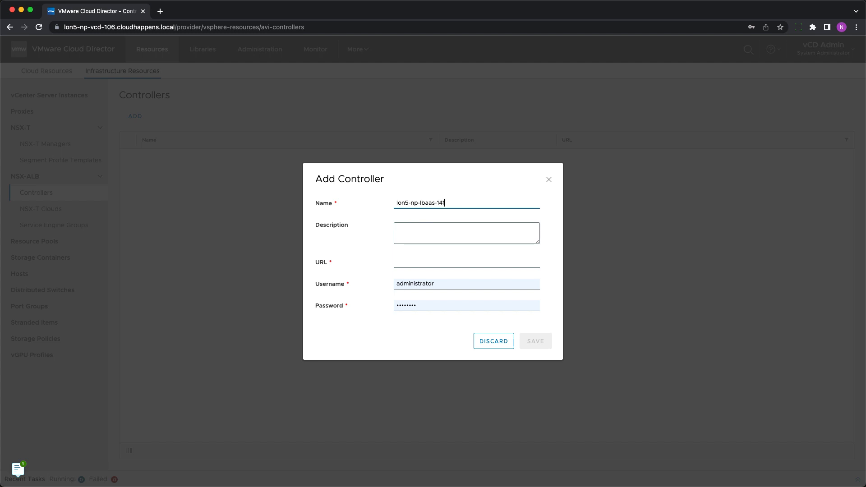
pyautogui.click(465, 262)
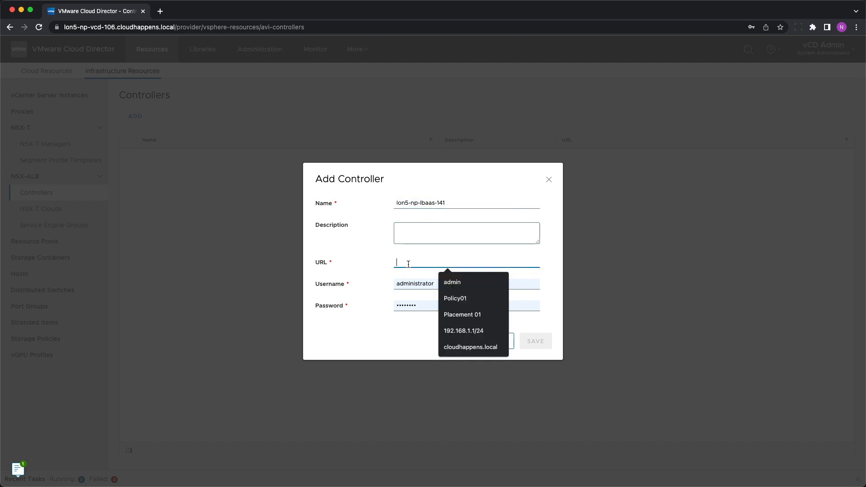
pyautogui.write('https://lon5-np-lbaas-141.cloudhappens.local')
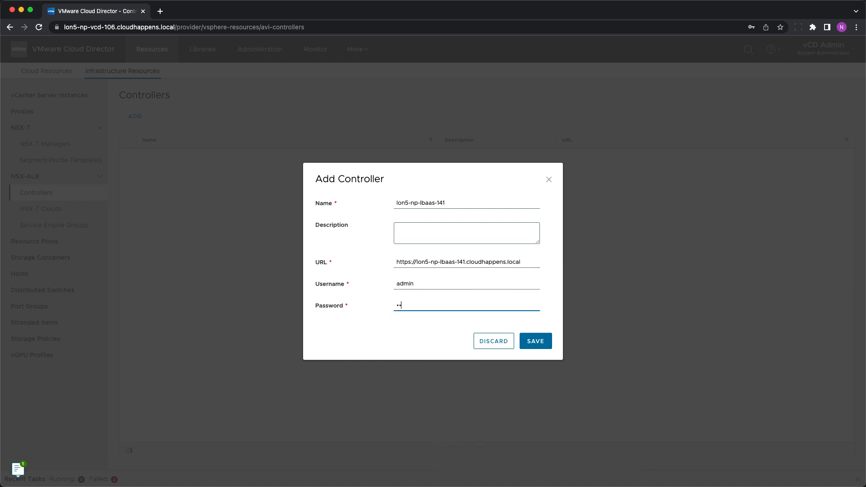
pyautogui.click(534, 341)
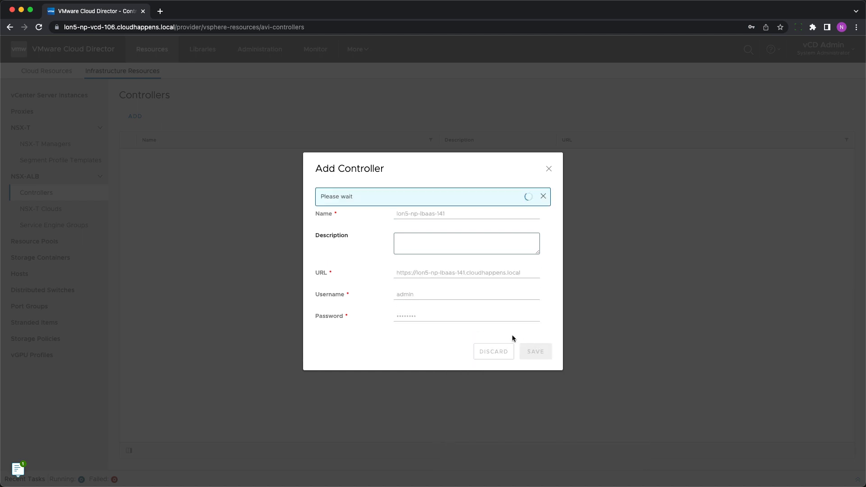
pyautogui.click(534, 351)
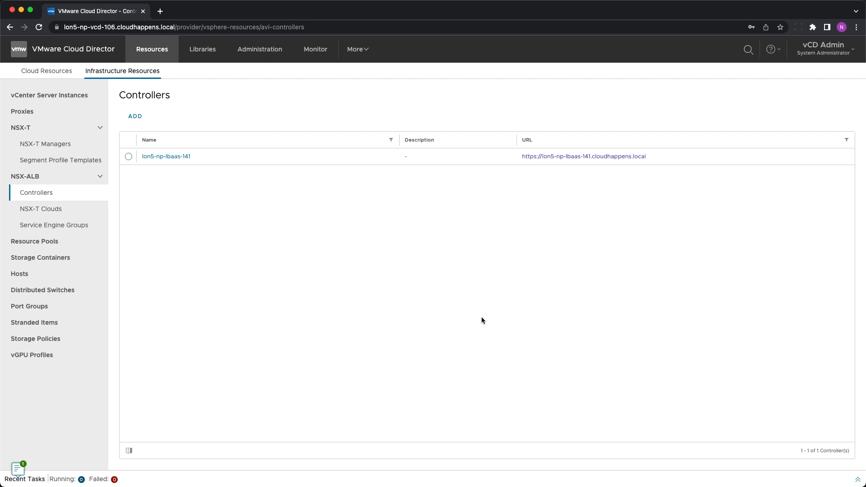
# Add NSX-T cloud lon5-np-nsx-cloud on controller lon5-np-lbaas-141
pyautogui.click(41, 209)
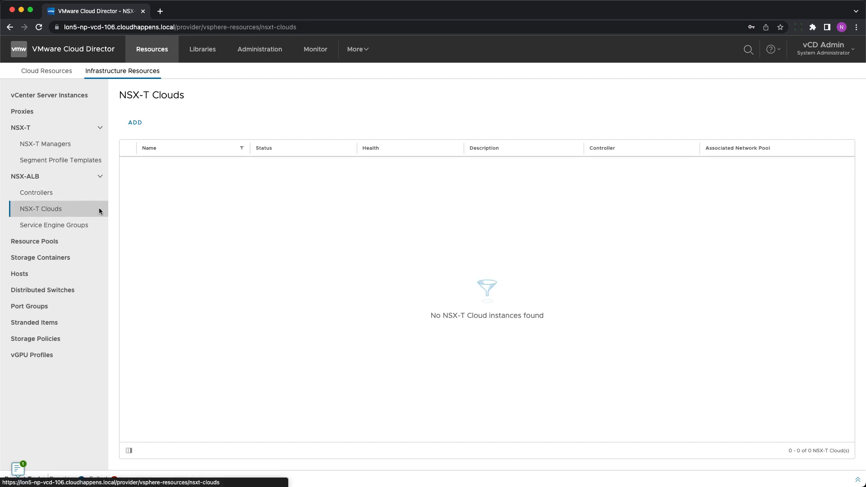
pyautogui.click(134, 123)
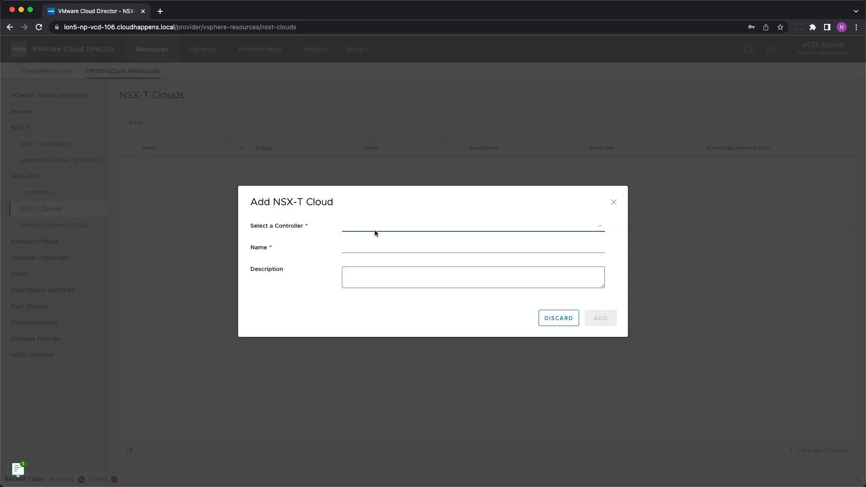
pyautogui.click(472, 226)
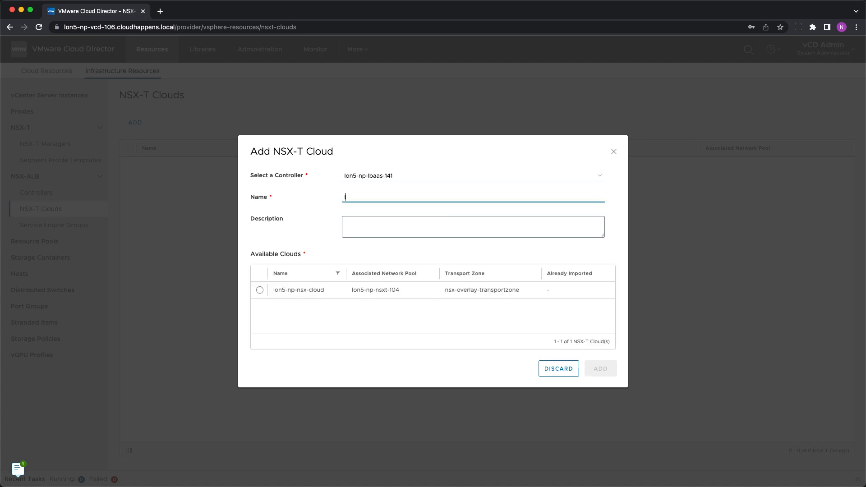
pyautogui.write('lon5-np-')
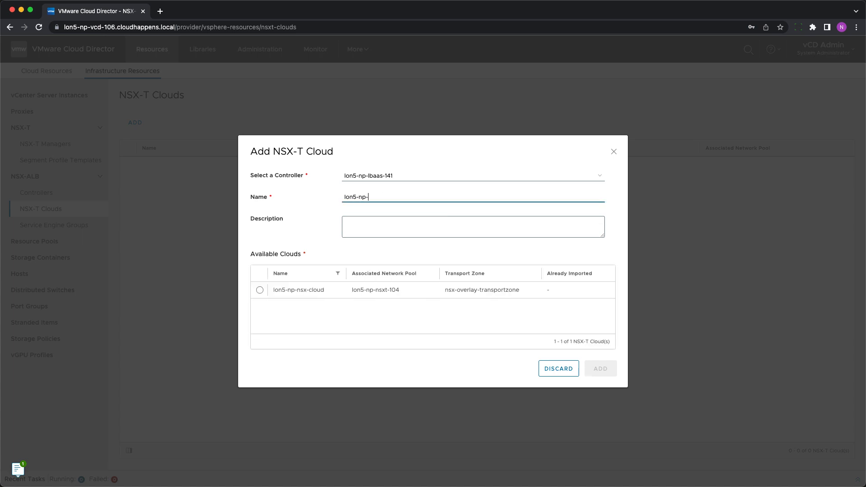
pyautogui.click(259, 290)
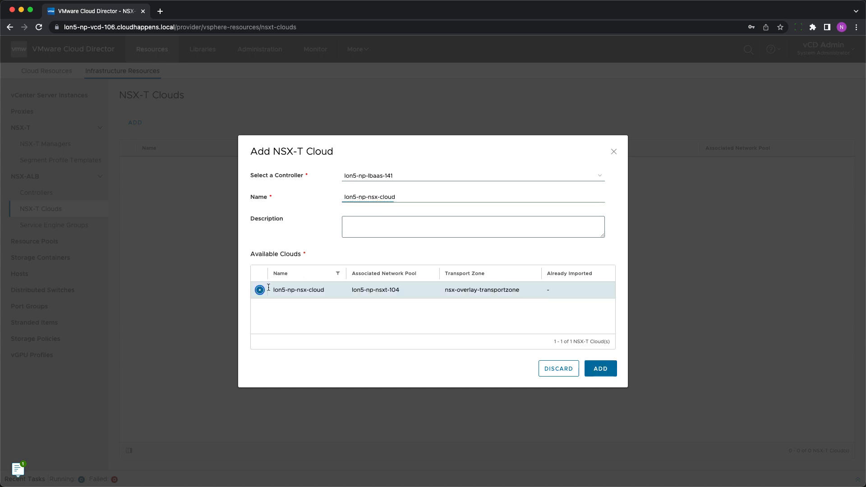
pyautogui.click(600, 368)
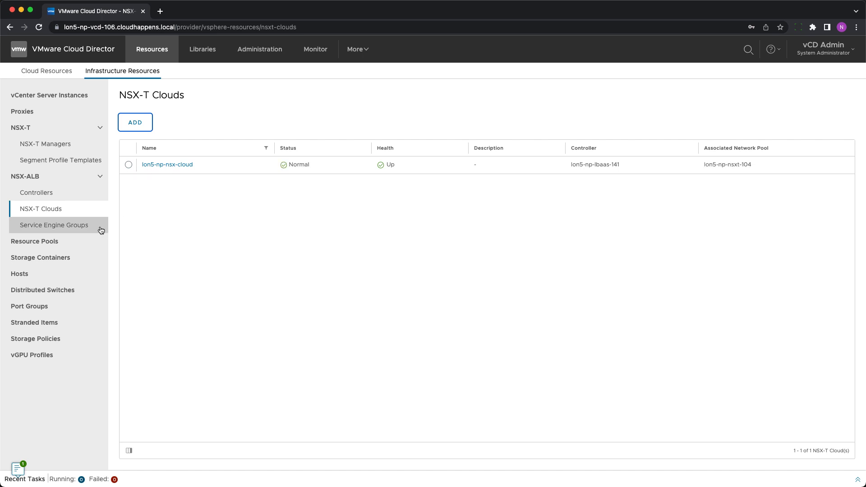
# Fill a new service engine group: lon5-np-nsx-cloud, Shared, name lon5-np-nsx-seg, Premium
pyautogui.click(53, 225)
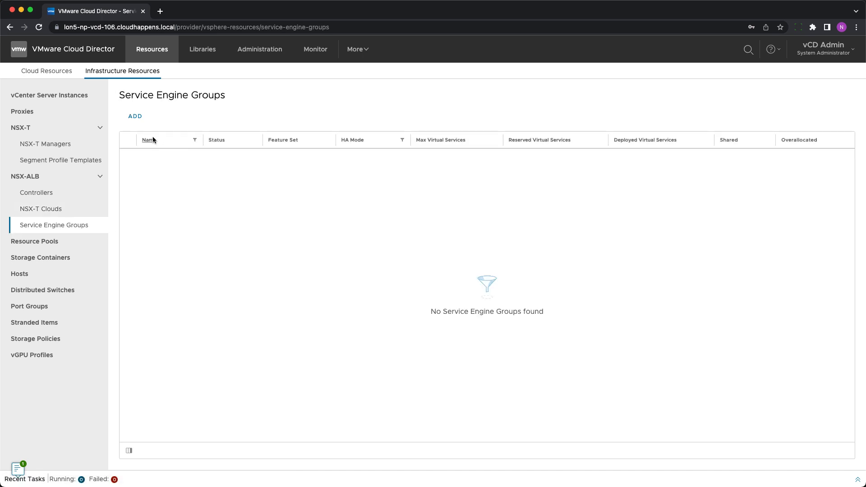
pyautogui.click(135, 115)
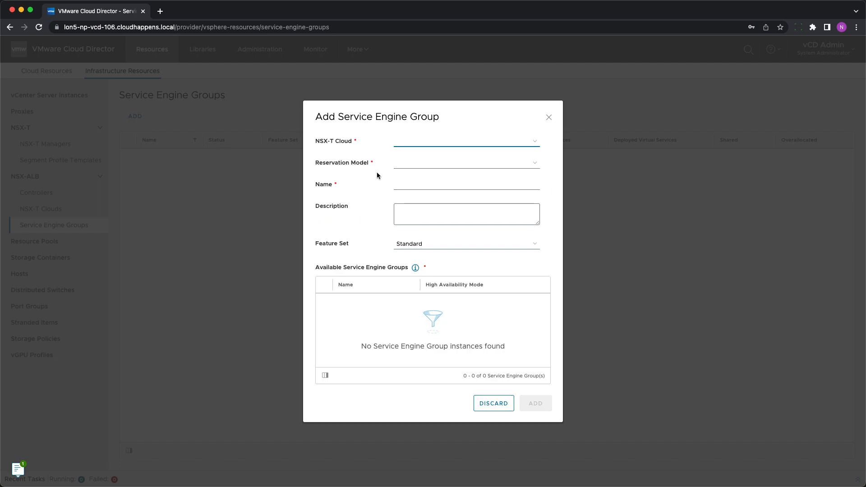
pyautogui.click(466, 140)
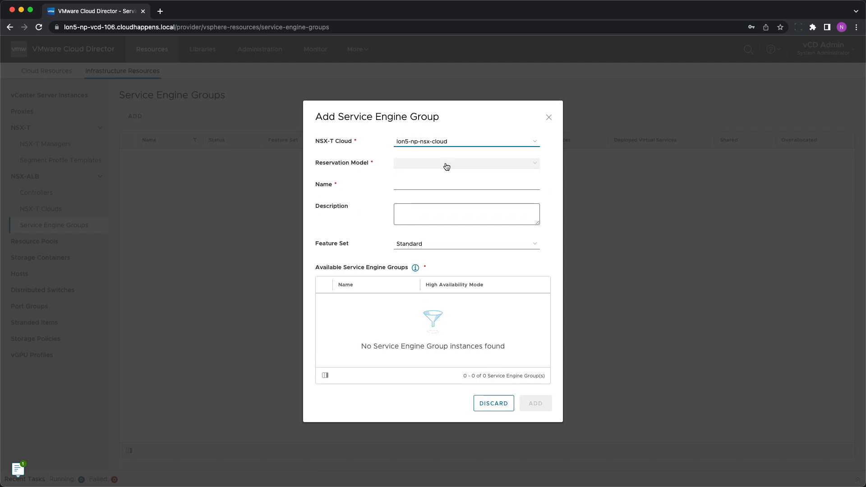
pyautogui.click(466, 162)
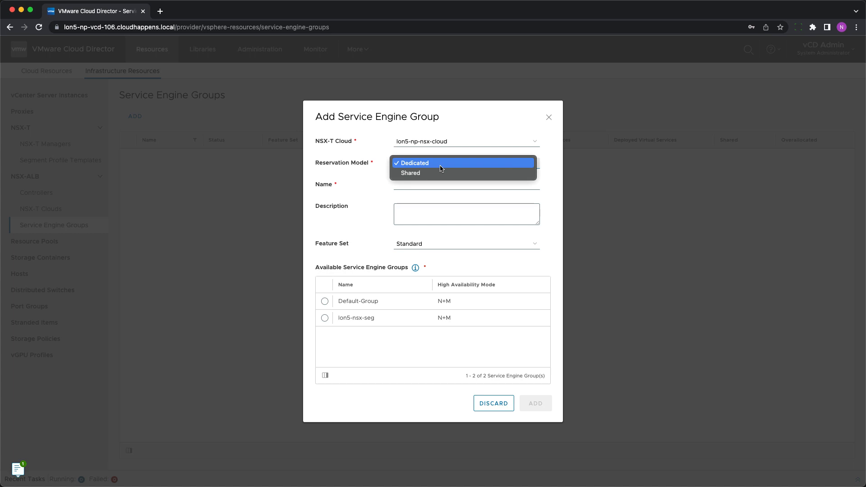
pyautogui.click(410, 173)
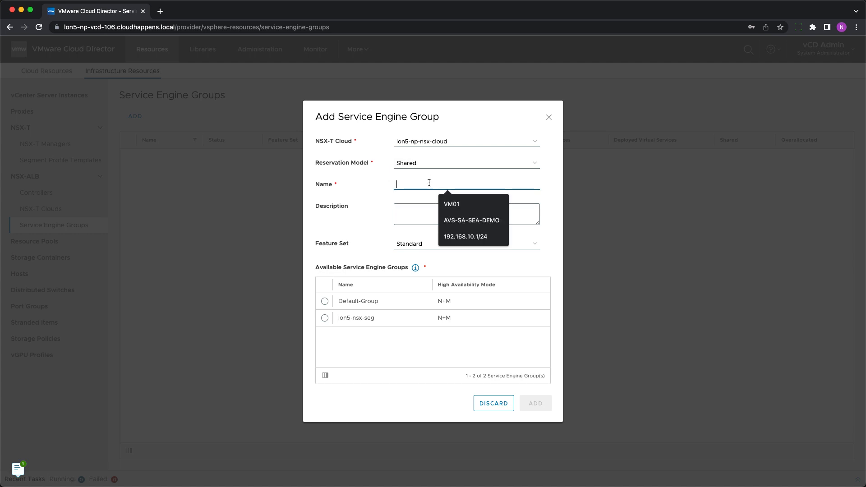
pyautogui.write('lon5-nsx-seg')
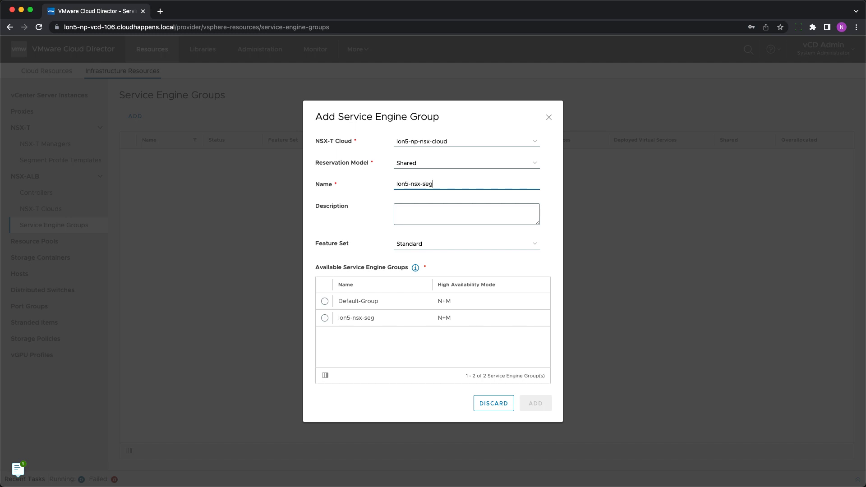
pyautogui.click(466, 243)
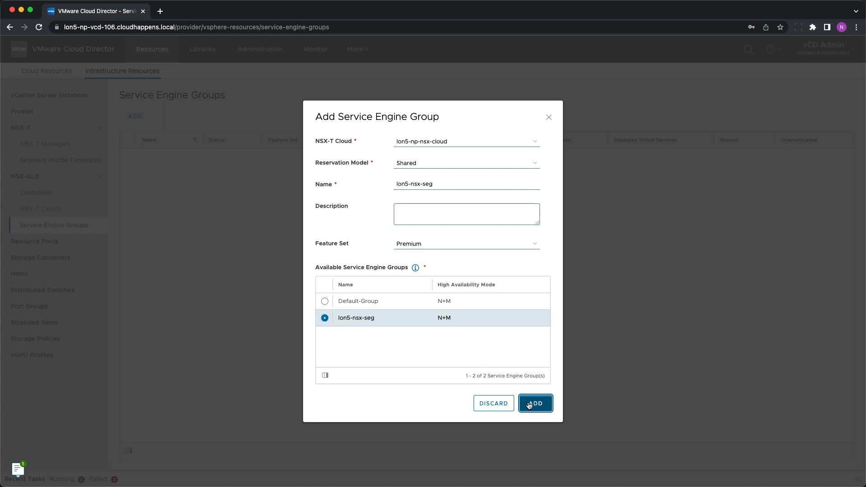
# Create the shared Premium lon5-nsx-seg service engine group, then open Organizations
pyautogui.click(534, 403)
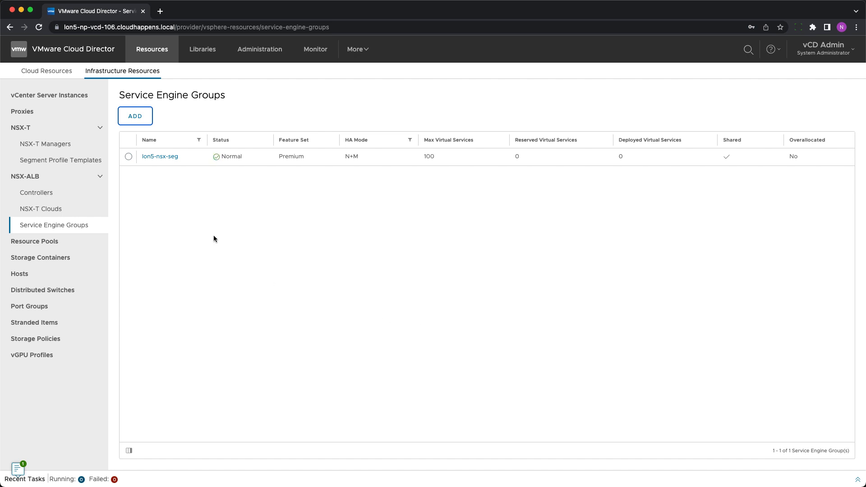
pyautogui.moveTo(199, 222)
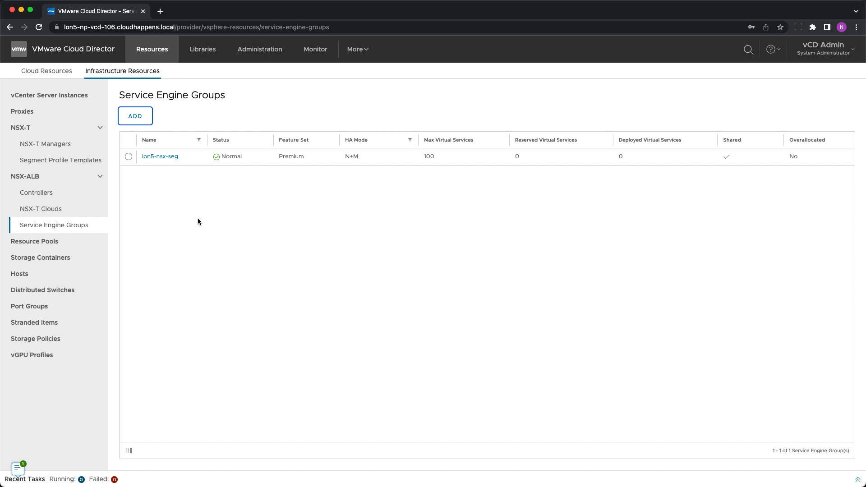
pyautogui.click(46, 71)
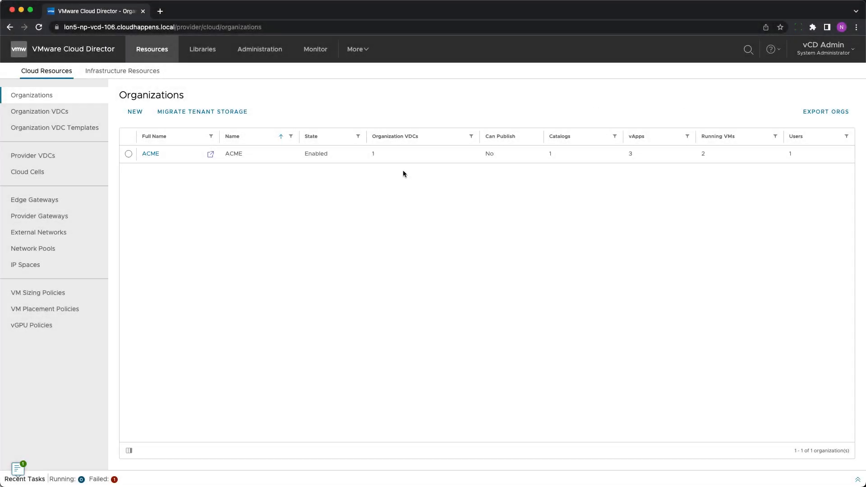
# Edit the load balancer general settings of edge gateway ACME-T1
pyautogui.click(34, 199)
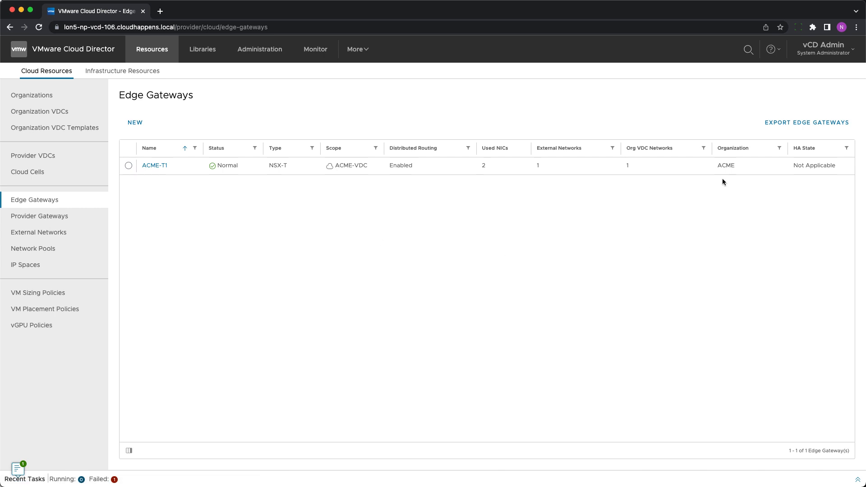
pyautogui.click(155, 165)
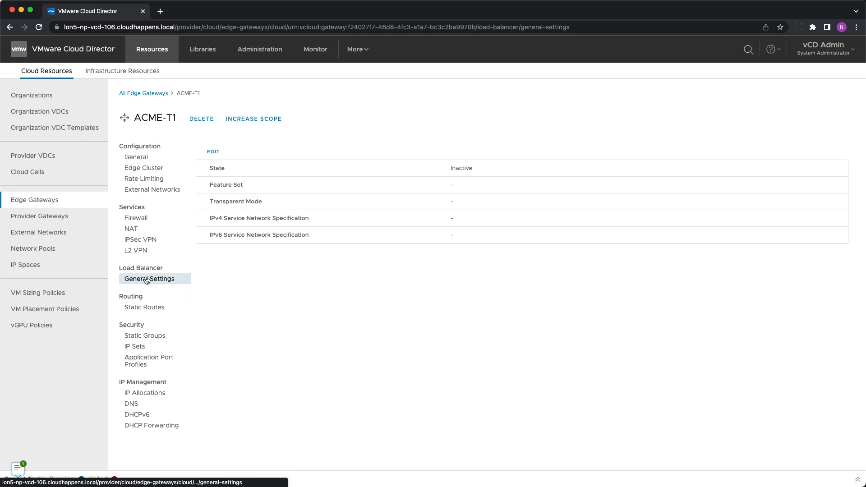
pyautogui.click(213, 151)
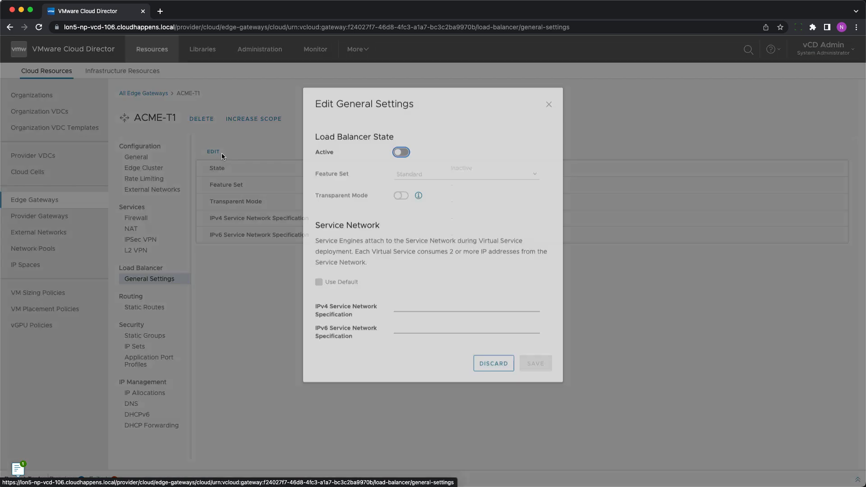
# Turn the load balancer on with the Premium feature set and default service network
pyautogui.click(401, 152)
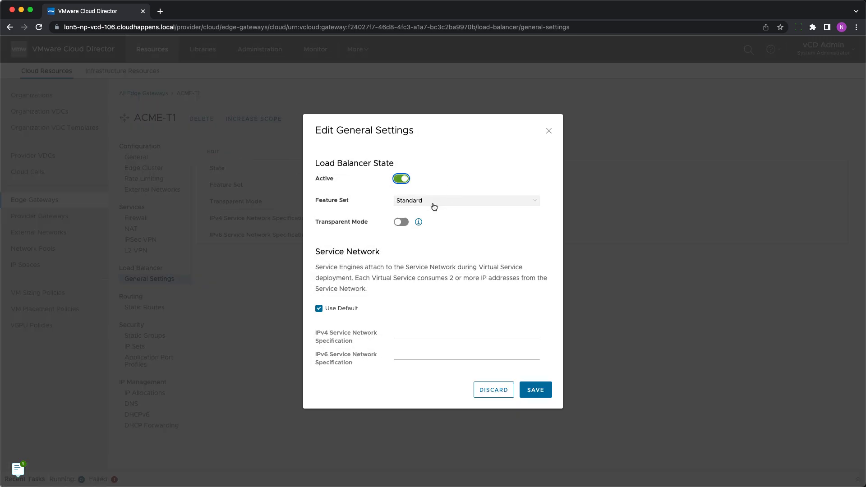
pyautogui.click(465, 199)
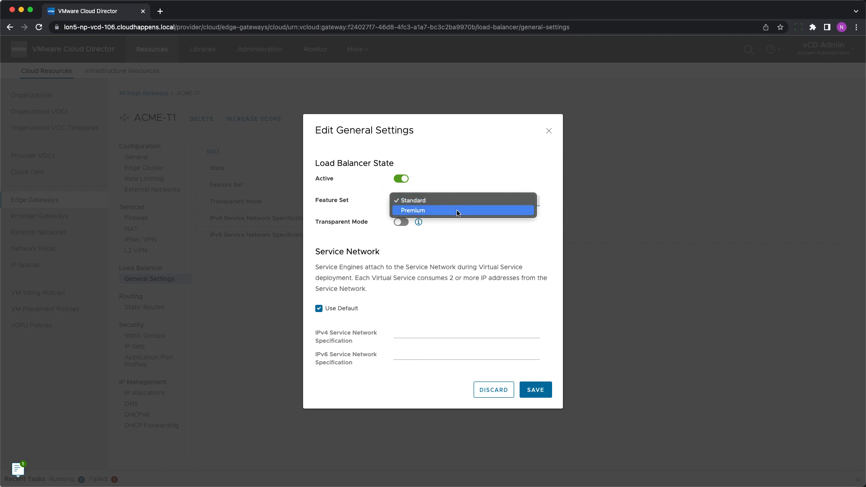
pyautogui.click(412, 210)
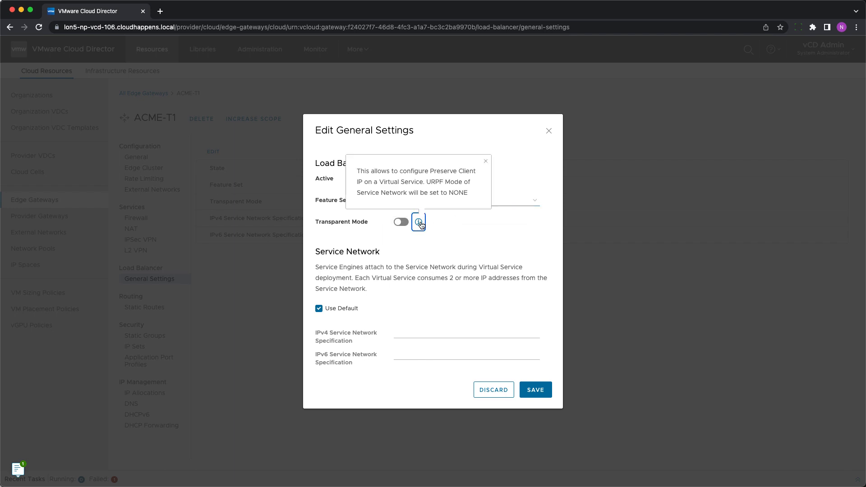
pyautogui.moveTo(461, 184)
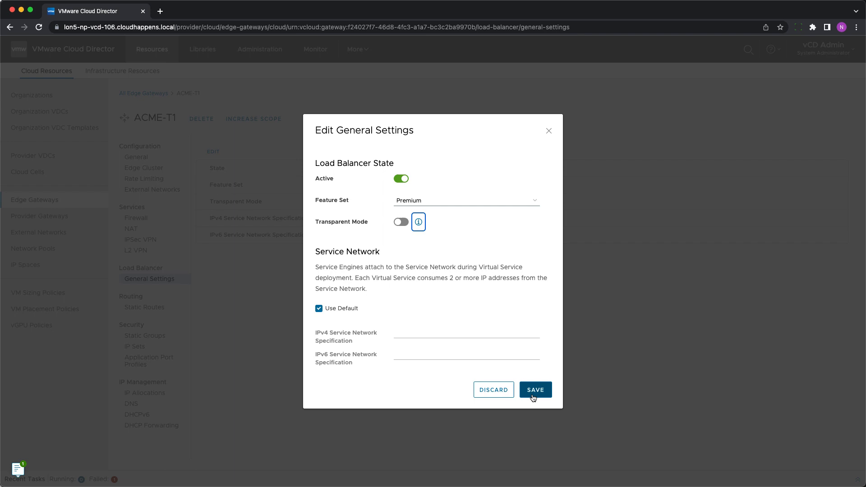
pyautogui.click(534, 389)
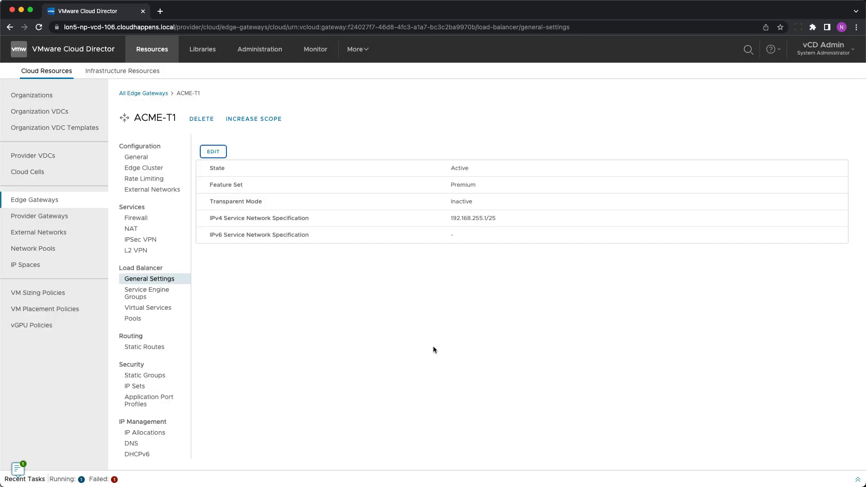
pyautogui.moveTo(208, 296)
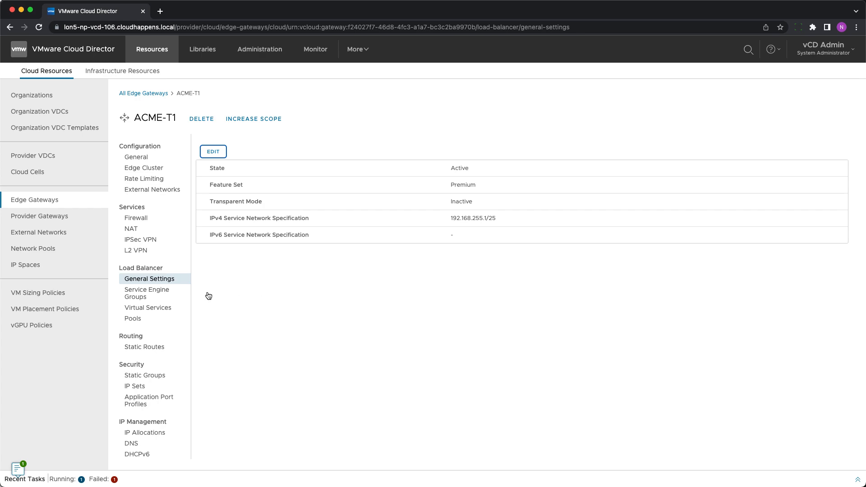
# Add lon5-nsx-seg to ACME-T1 with maximum 10 and reserved 2 virtual services
pyautogui.click(146, 293)
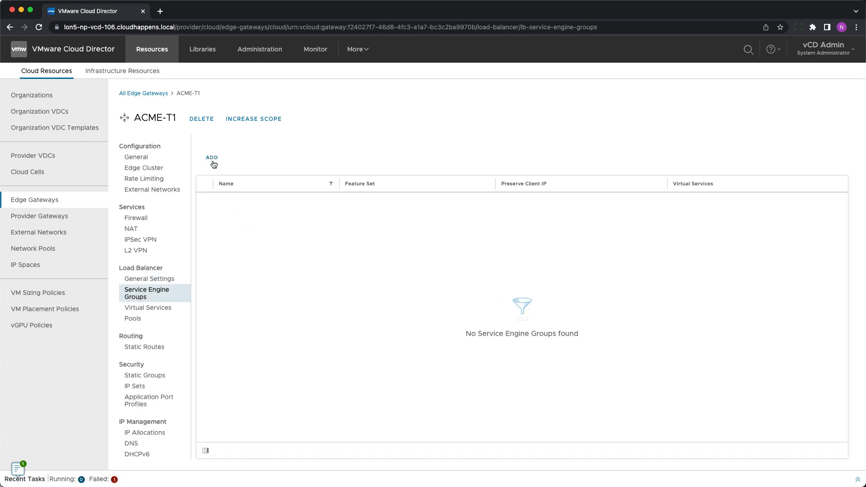
pyautogui.click(212, 158)
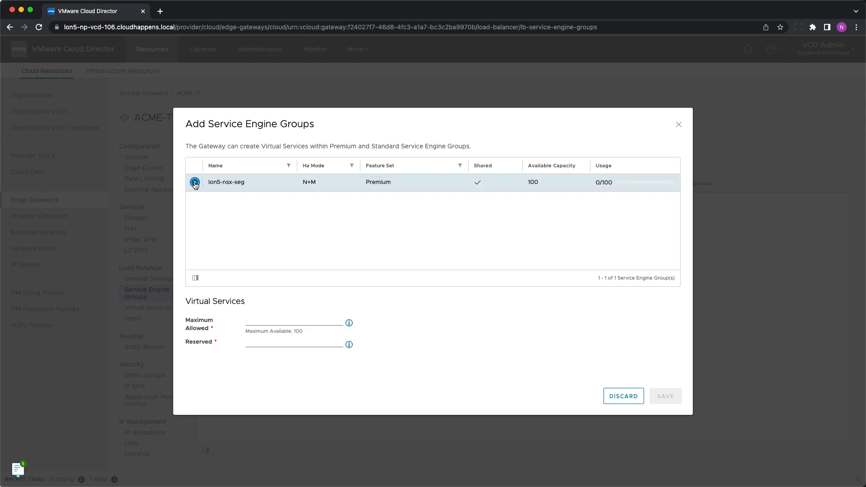
pyautogui.click(293, 320)
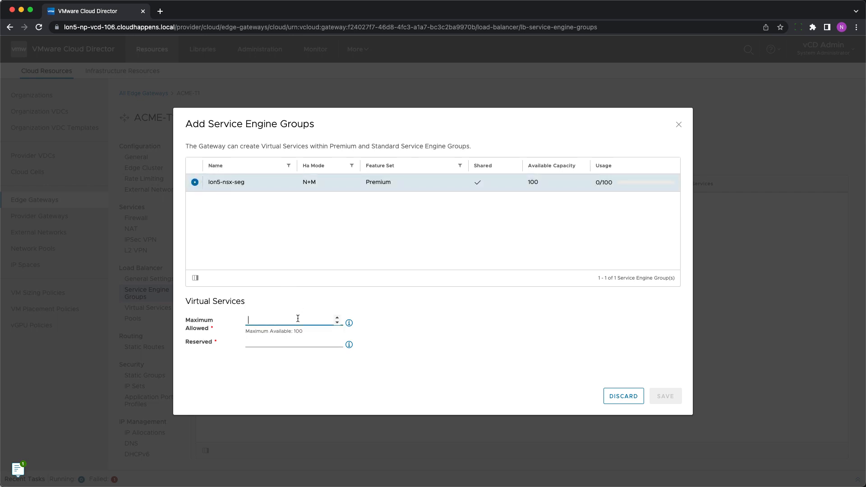
pyautogui.write('10')
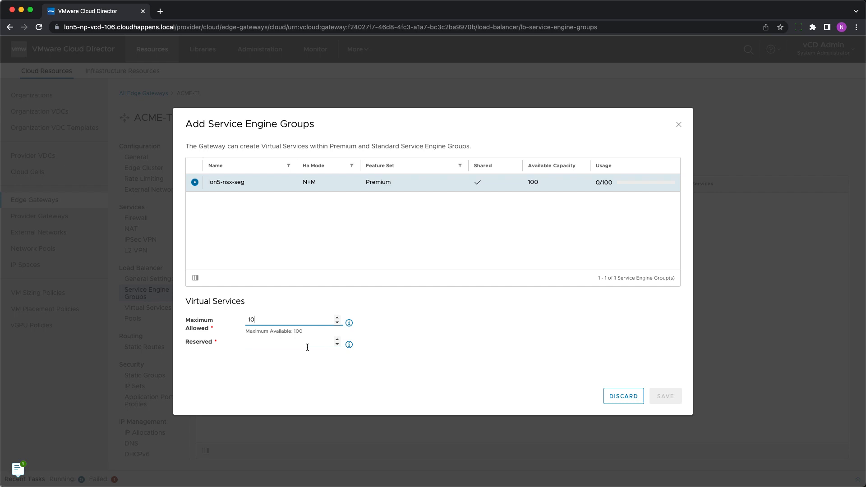
pyautogui.click(290, 345)
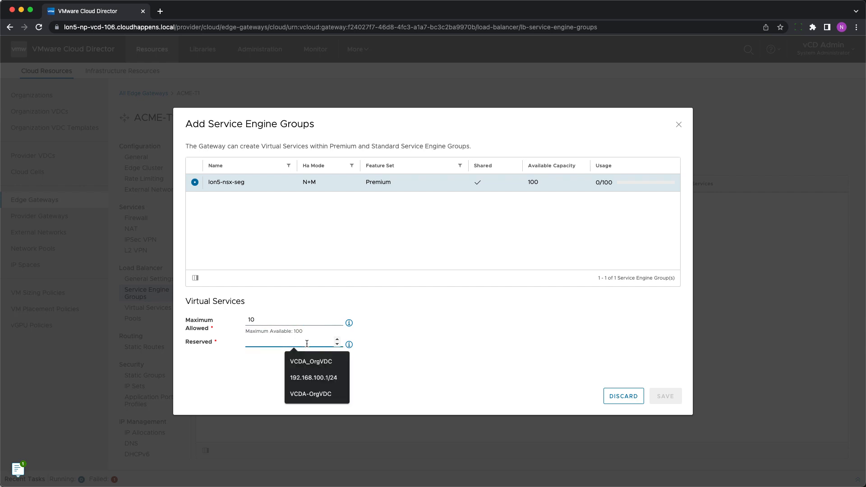
pyautogui.write('2')
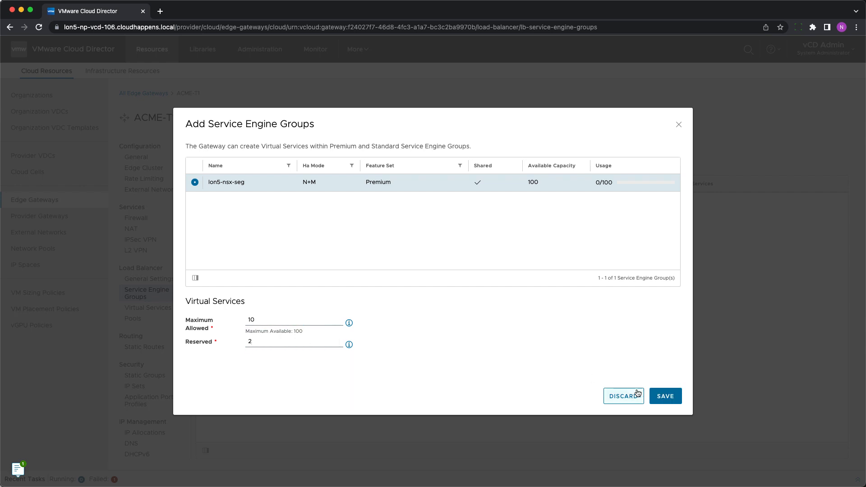
pyautogui.click(665, 396)
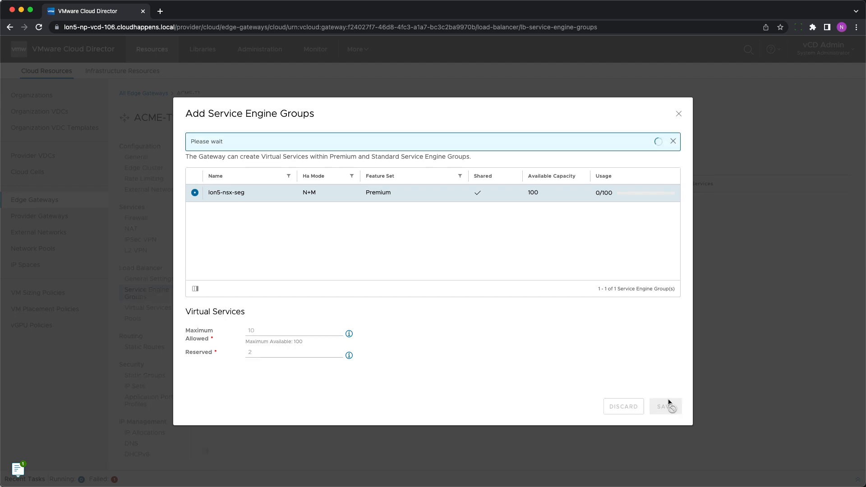
pyautogui.click(665, 406)
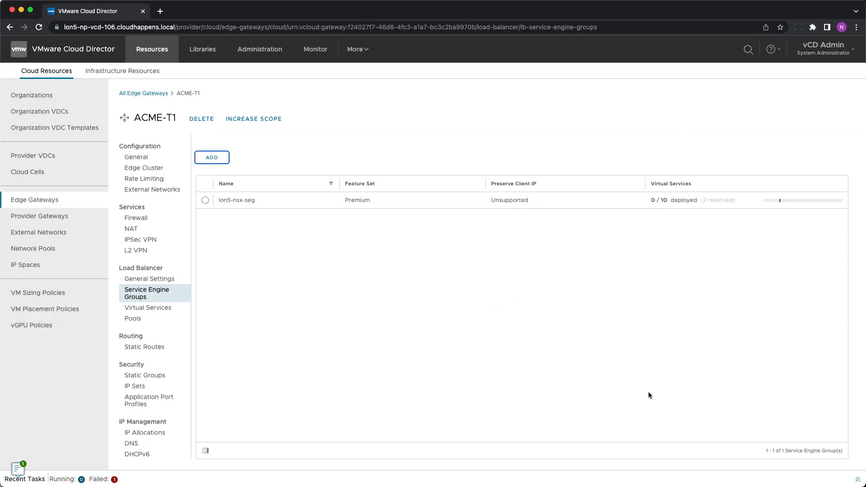
pyautogui.moveTo(417, 280)
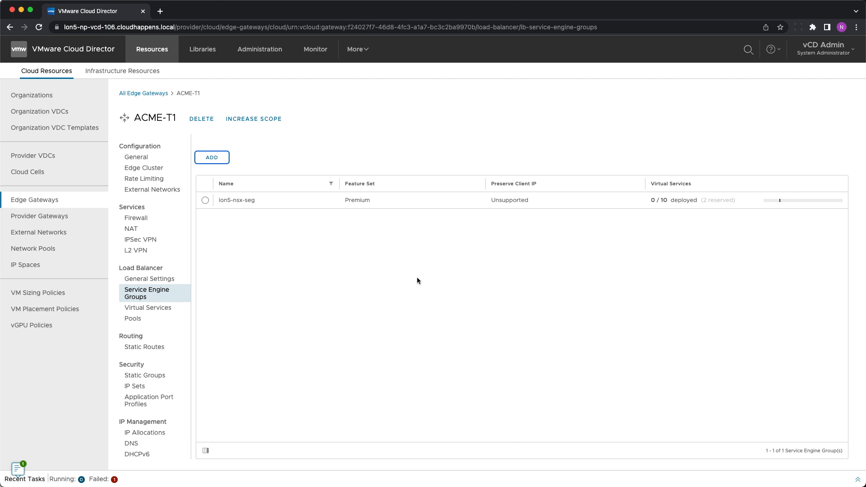
pyautogui.moveTo(234, 286)
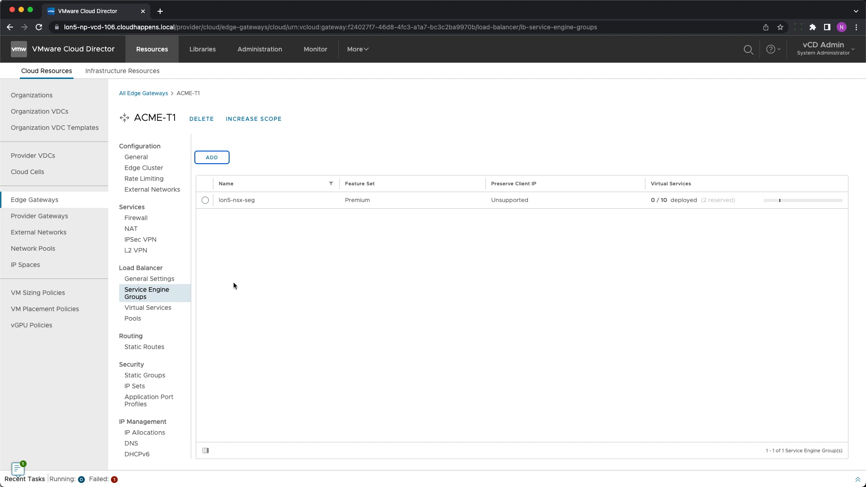
# Open ACME-T1's Load Balancer > Virtual Services page
pyautogui.click(147, 307)
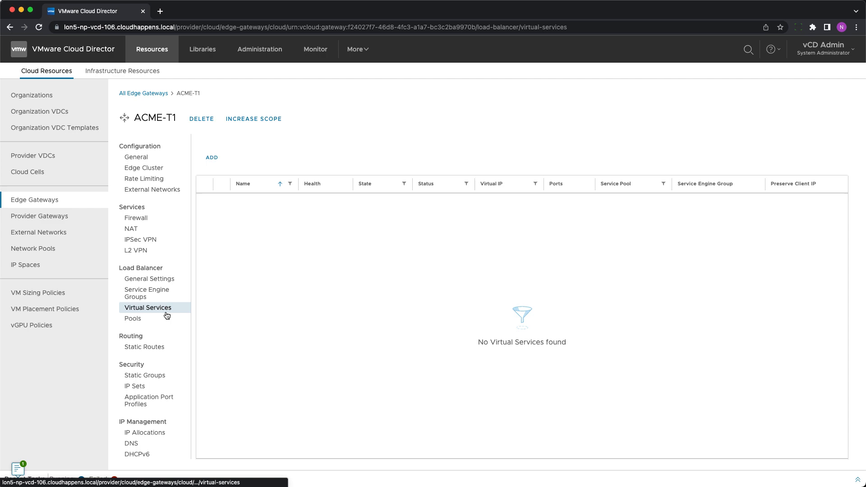
pyautogui.click(132, 318)
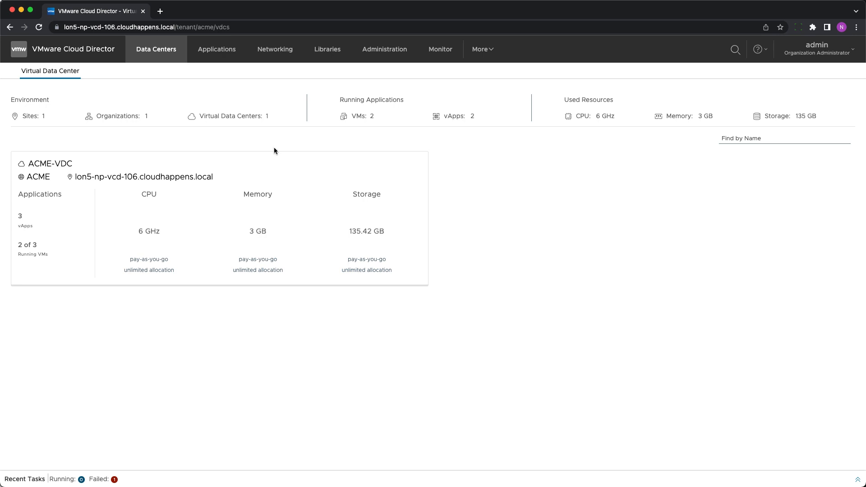
# As tenant, open ACME-T1's Load Balancer Pools and start adding a pool
pyautogui.click(274, 49)
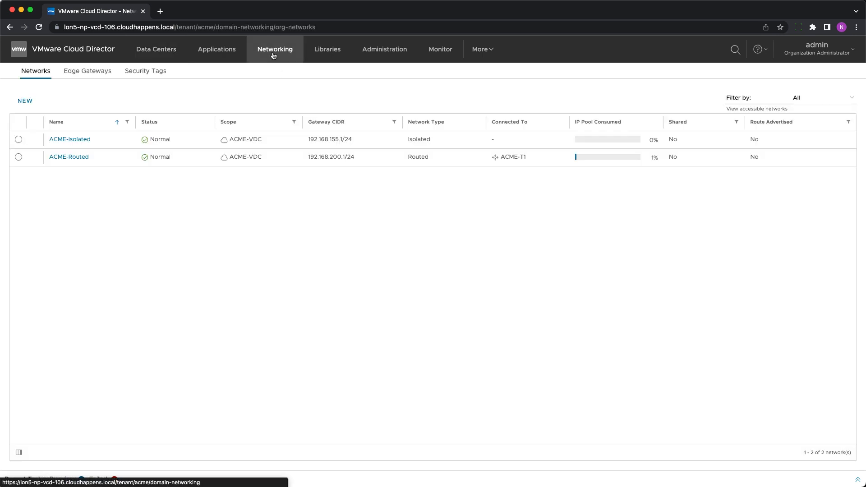
pyautogui.click(87, 71)
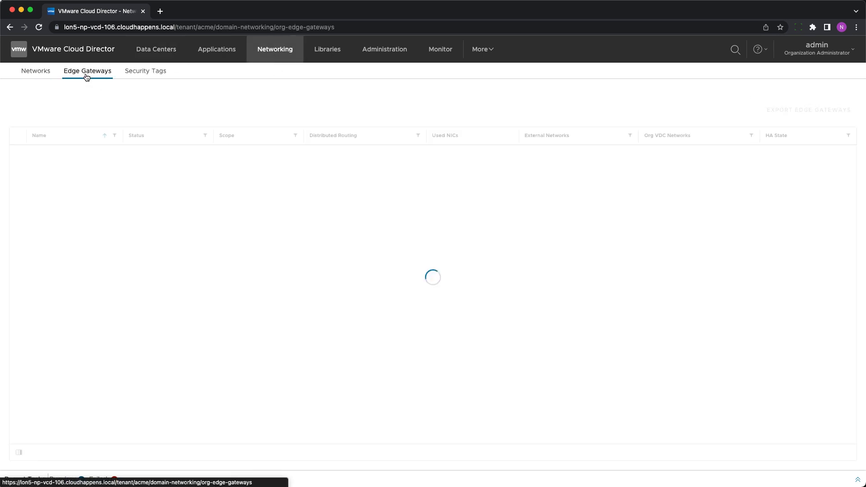
pyautogui.click(44, 153)
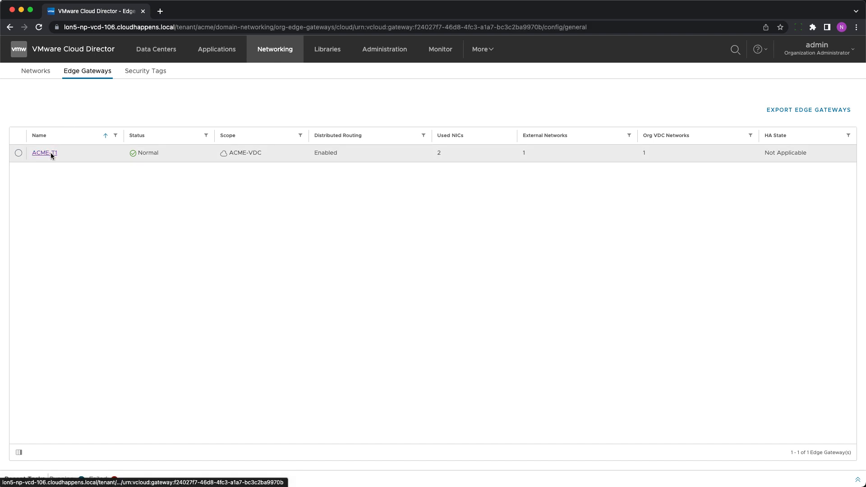
pyautogui.click(44, 153)
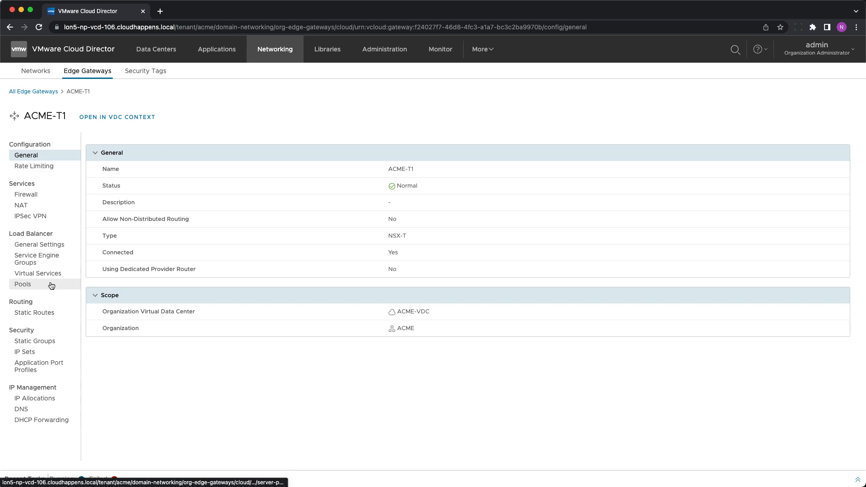
pyautogui.click(23, 284)
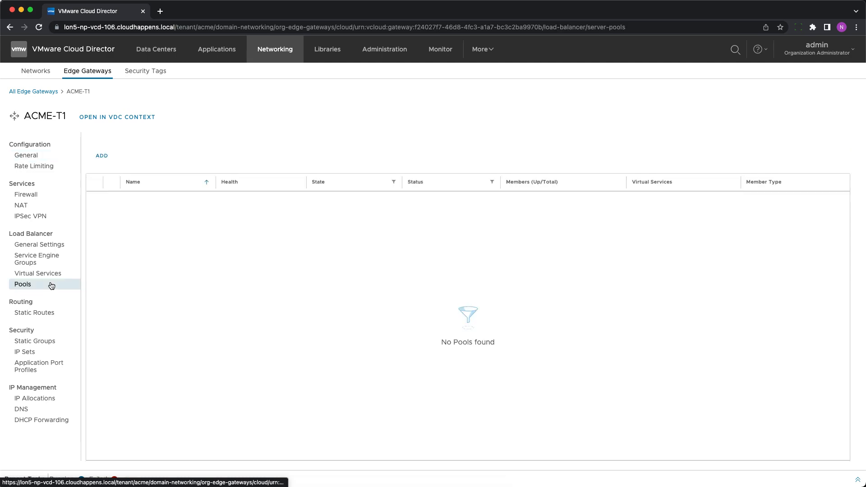
pyautogui.click(101, 156)
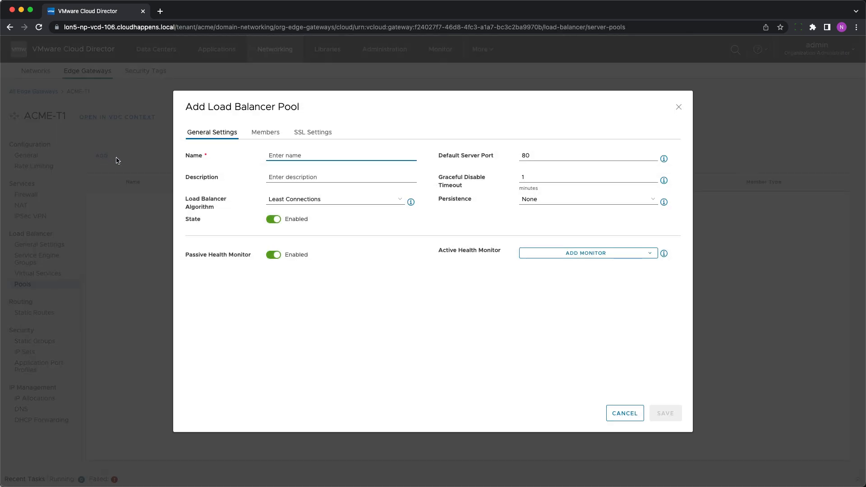
# Name the new pool Pool01 and add an HTTP active health monitor
pyautogui.write('Pool01')
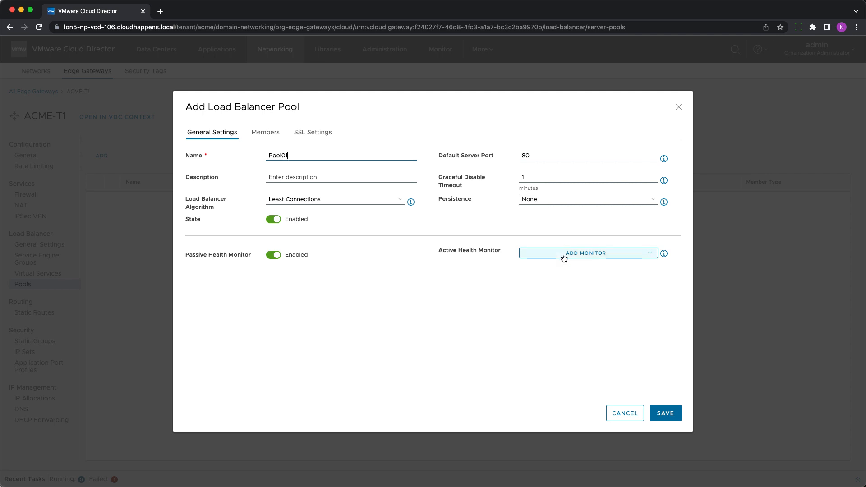
pyautogui.click(588, 253)
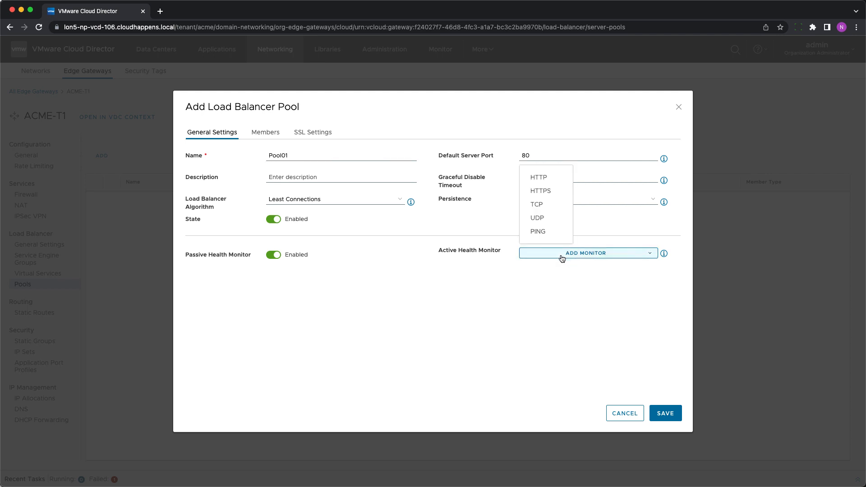
pyautogui.click(538, 176)
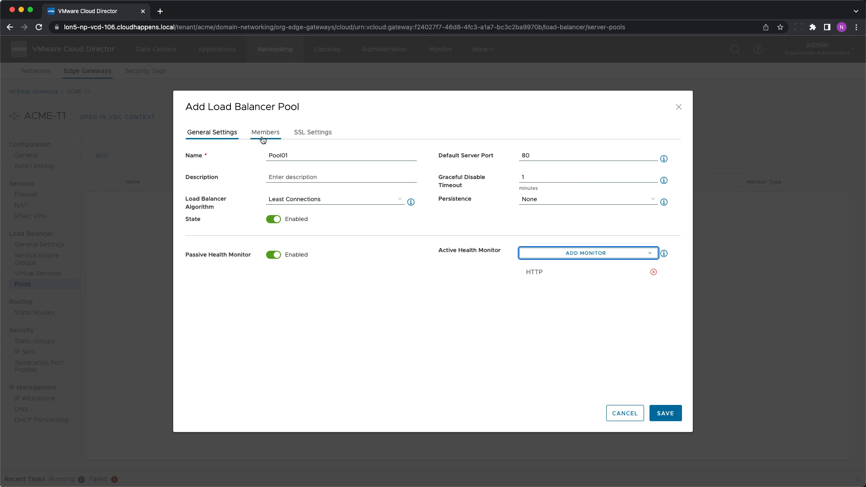
# Add member 192.168.200.100 on port 80, review SSL settings, and save Pool01
pyautogui.click(265, 132)
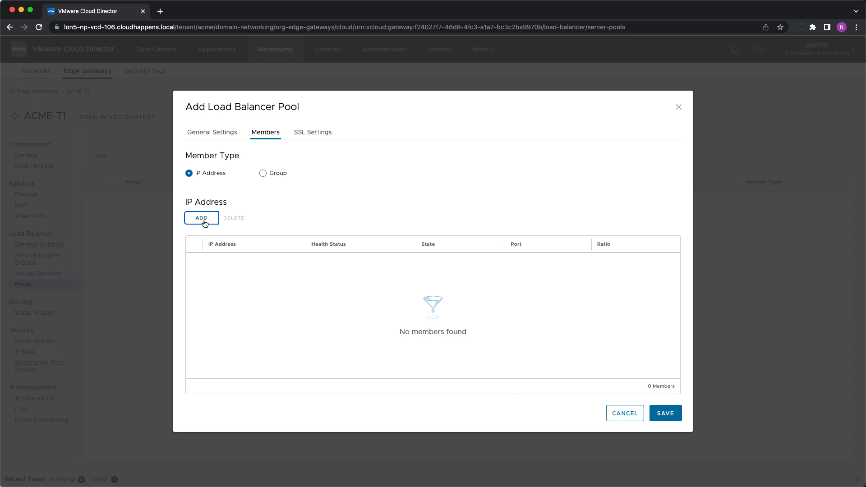
pyautogui.click(202, 217)
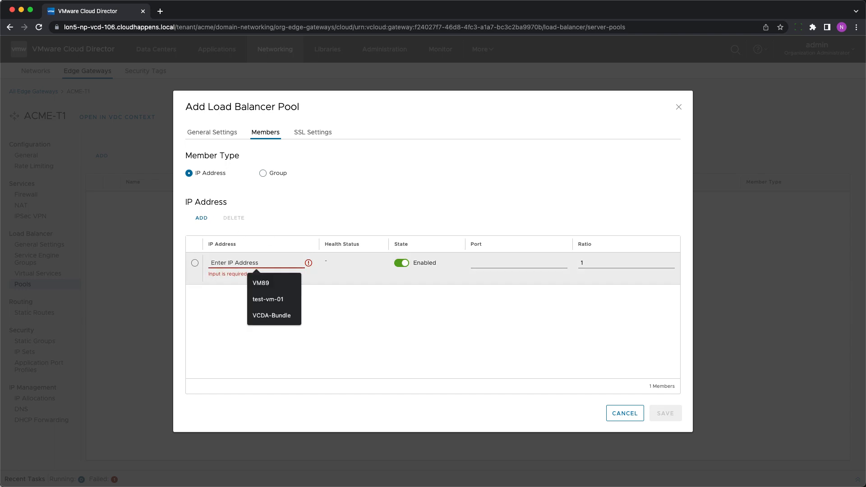
pyautogui.write('192.168.200.100')
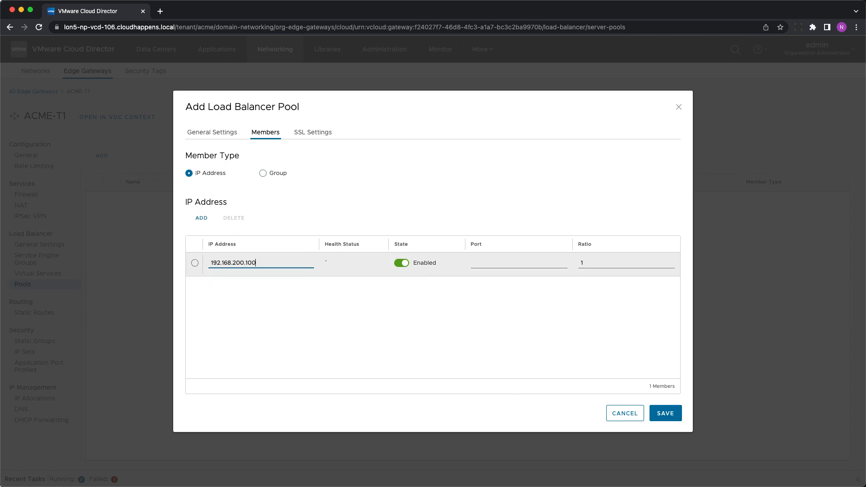
pyautogui.write('80')
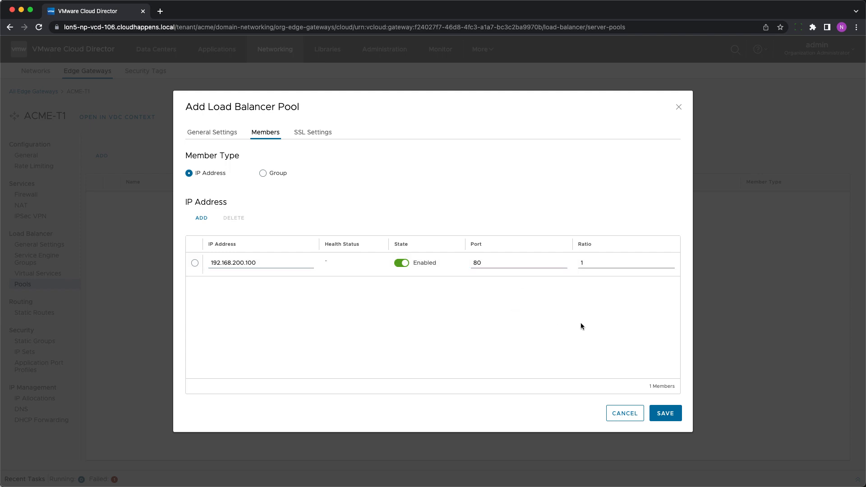
pyautogui.click(312, 132)
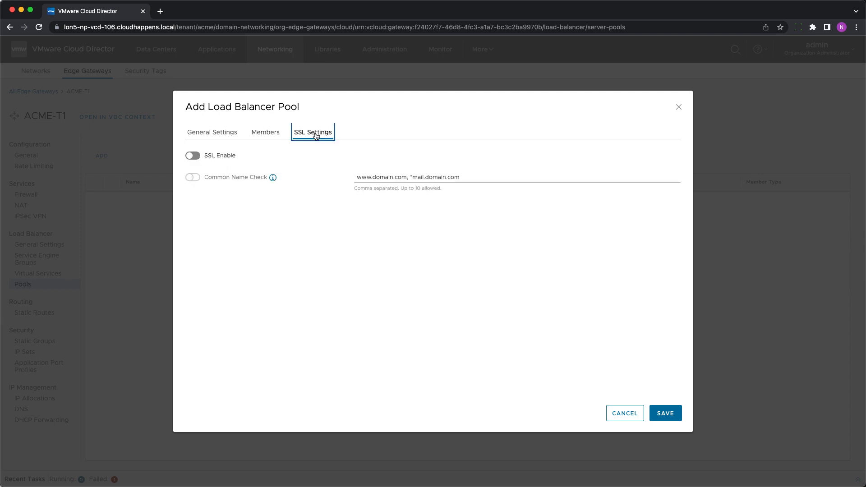
pyautogui.moveTo(472, 271)
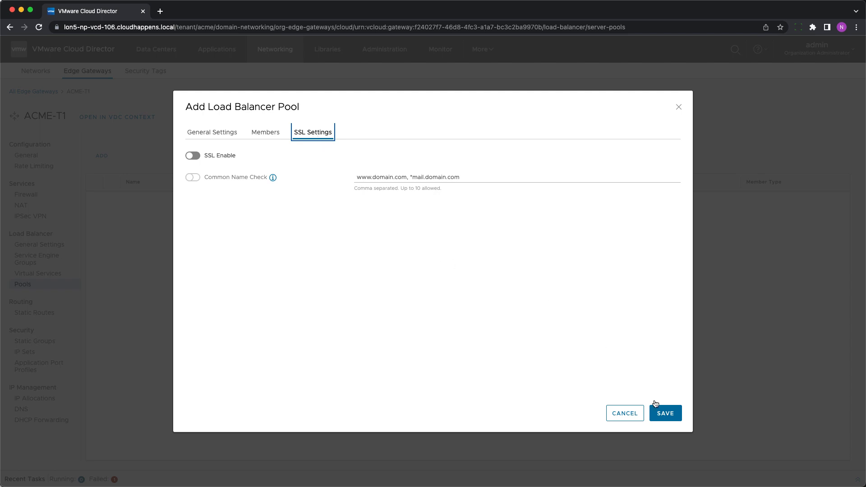
pyautogui.click(665, 413)
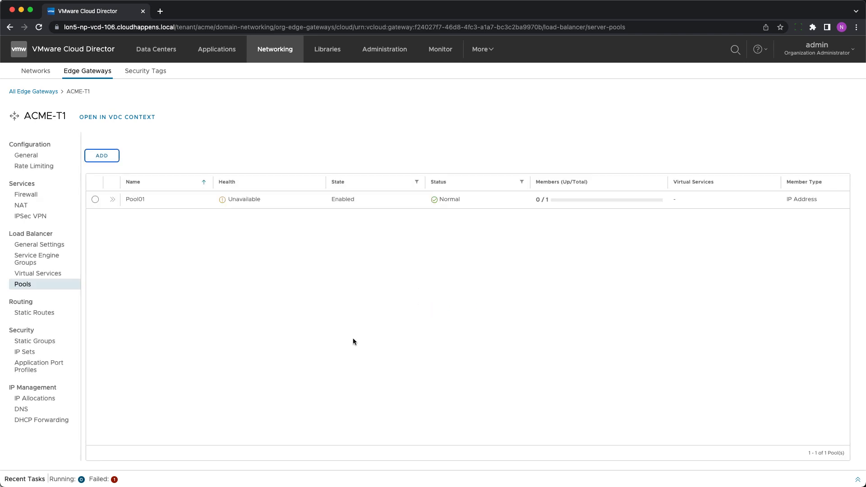
# View Pool01's member details, then move to the gateway's Virtual Services section
pyautogui.click(112, 199)
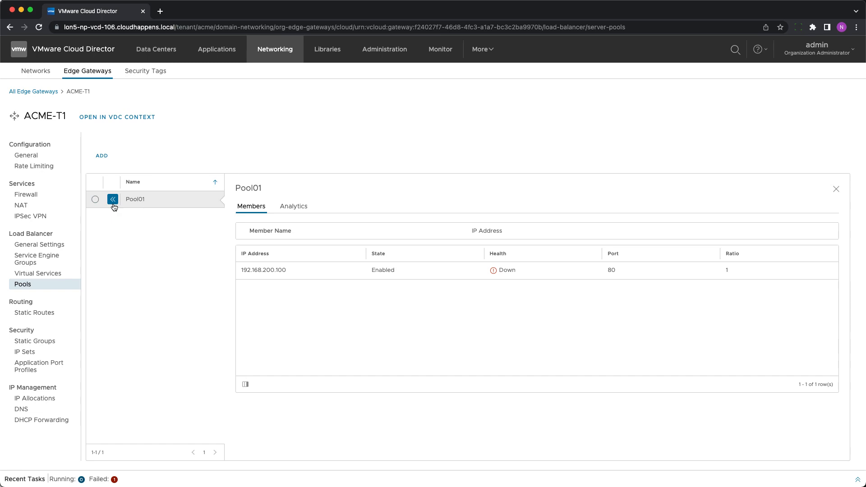
pyautogui.click(38, 273)
pyautogui.write('demo_VS')
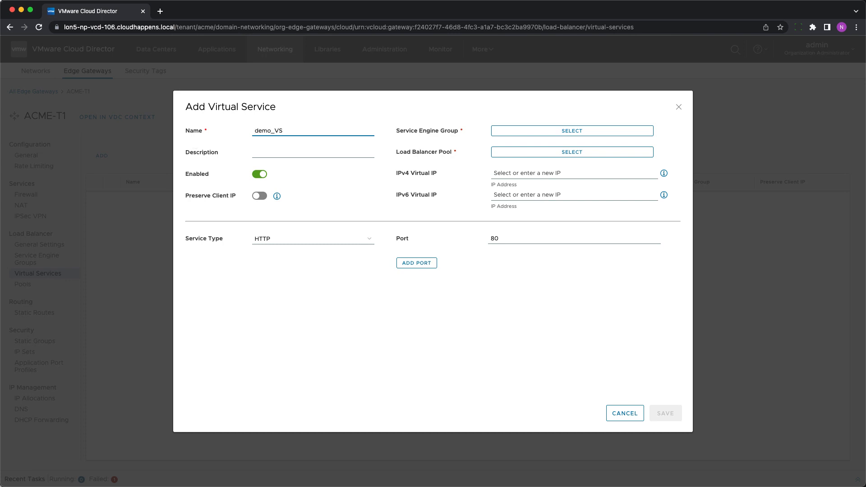
# Give demo_VS engine group lon5-nsx-seg, pool Pool01, VIP 192.168.200.254, and save
pyautogui.click(571, 130)
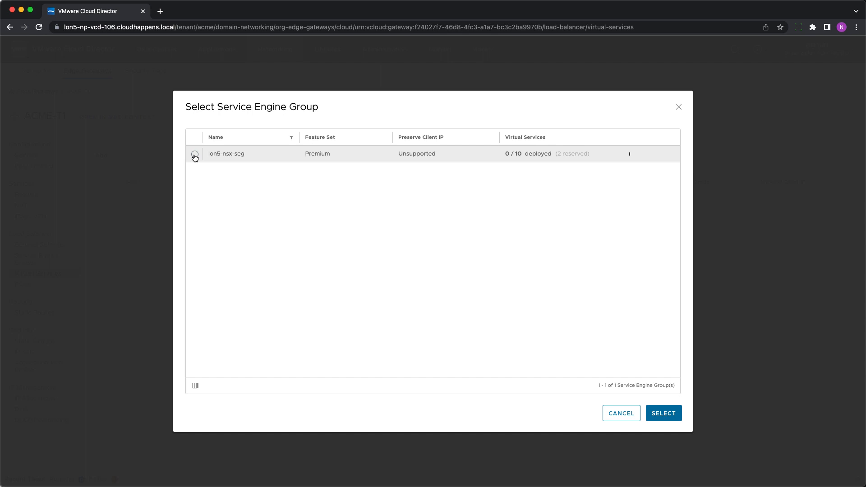
pyautogui.click(663, 412)
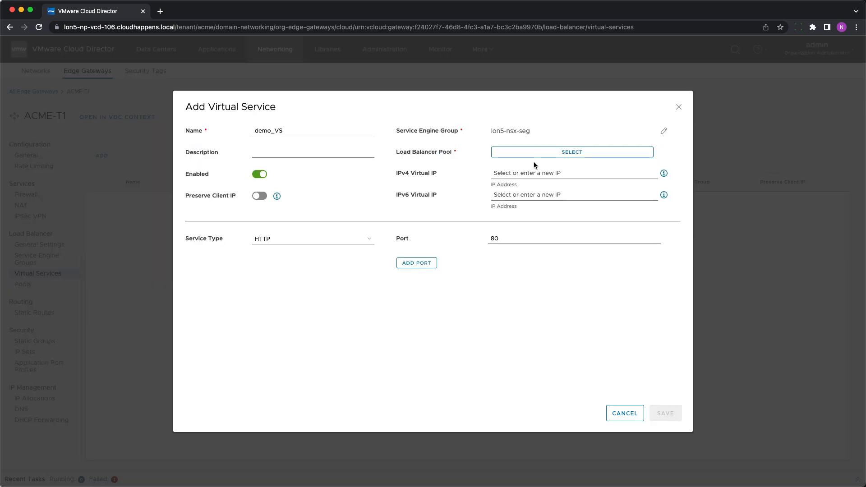
pyautogui.click(572, 152)
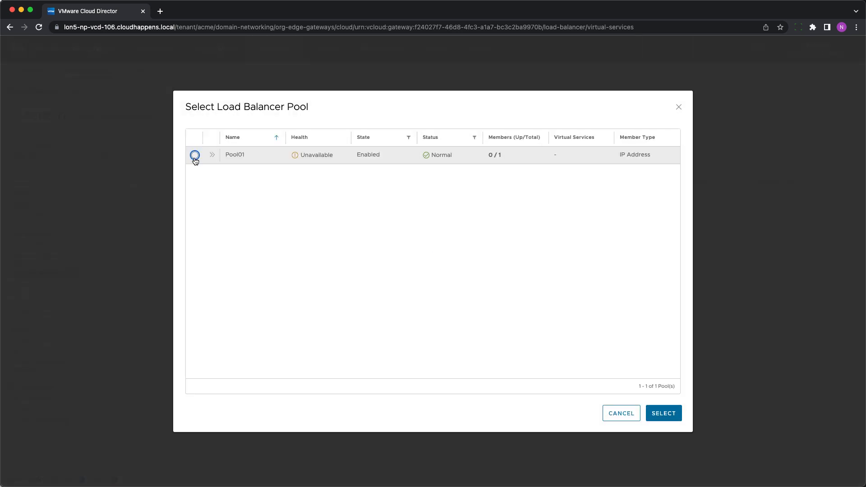
pyautogui.click(663, 413)
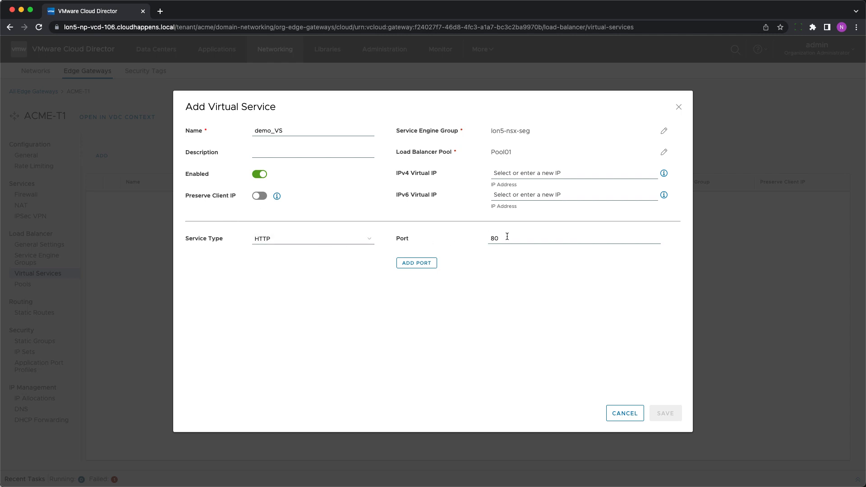
pyautogui.write('192.168.200.254')
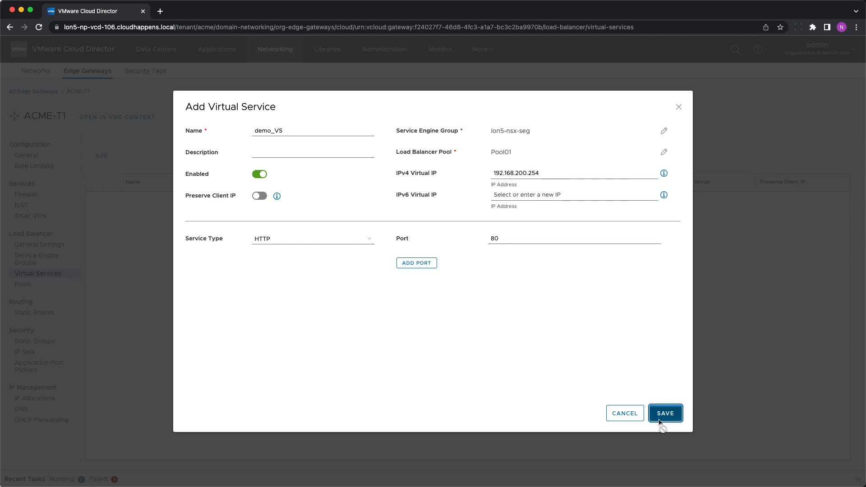
pyautogui.click(664, 413)
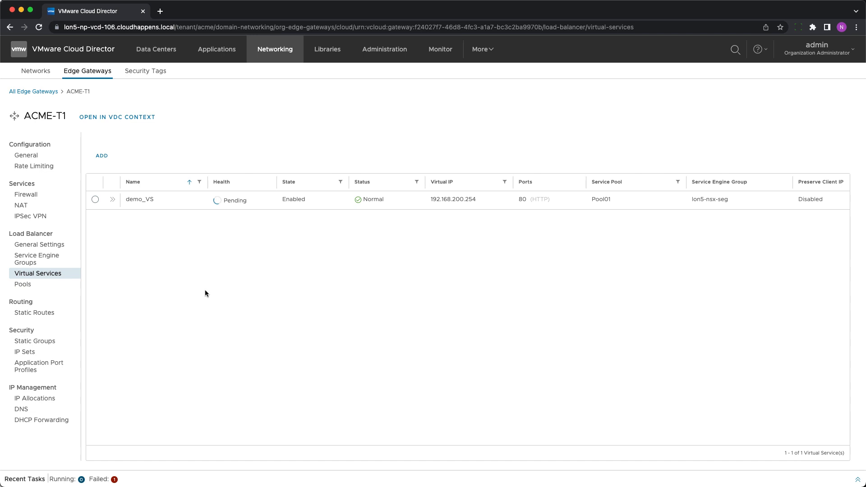